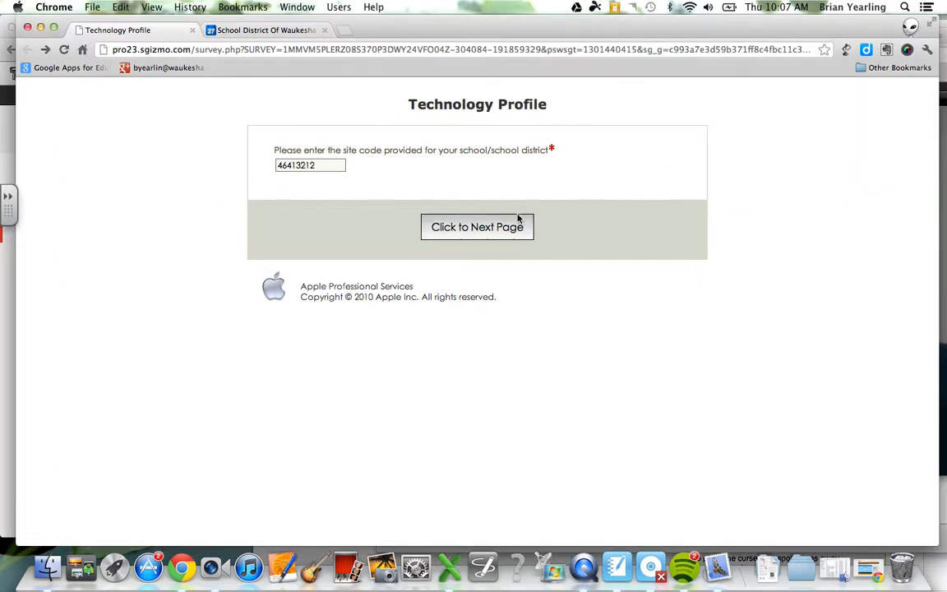
Step: Submit site code 46413212 to reach the five-section survey overview
click(477, 227)
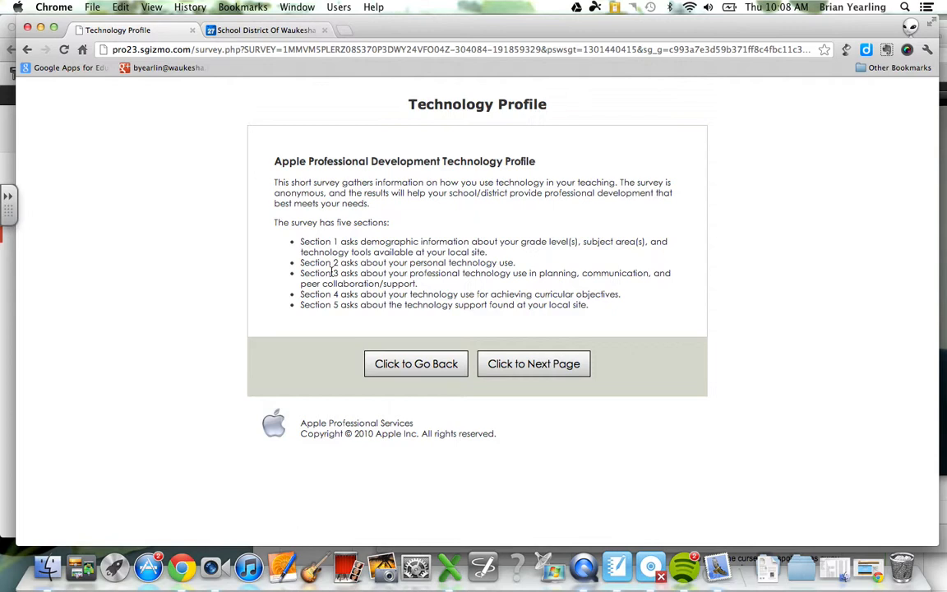
mouse_move(416, 279)
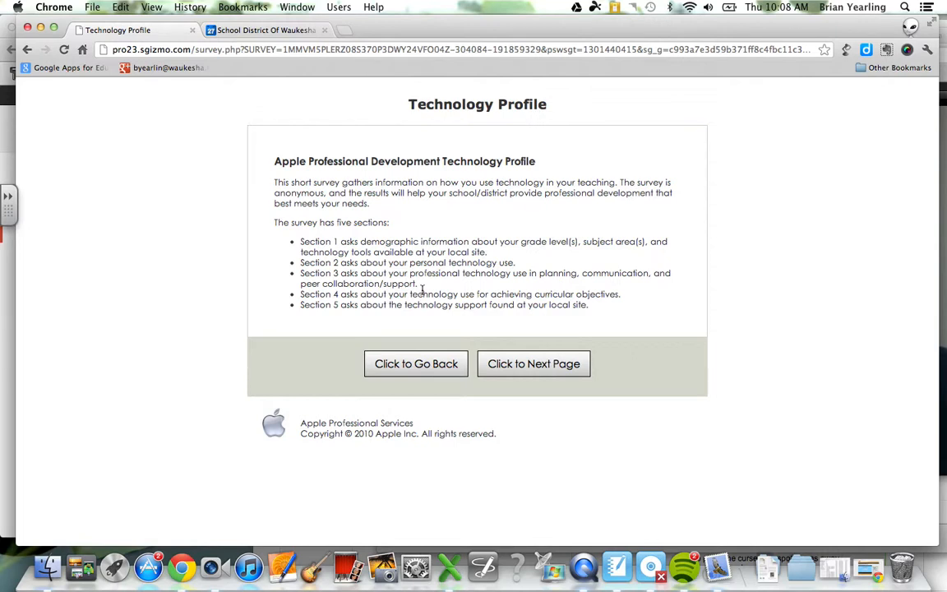
mouse_move(427, 332)
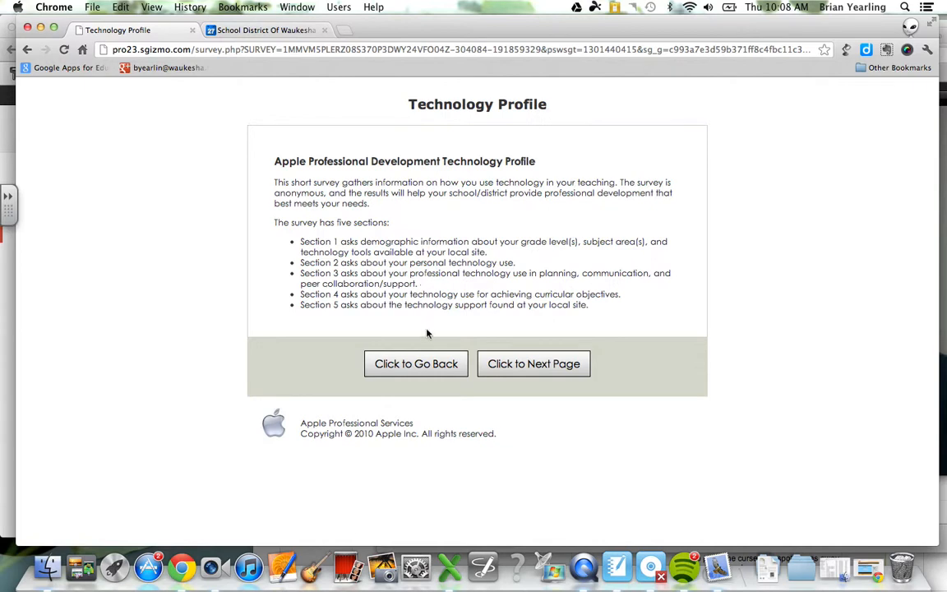
mouse_move(434, 324)
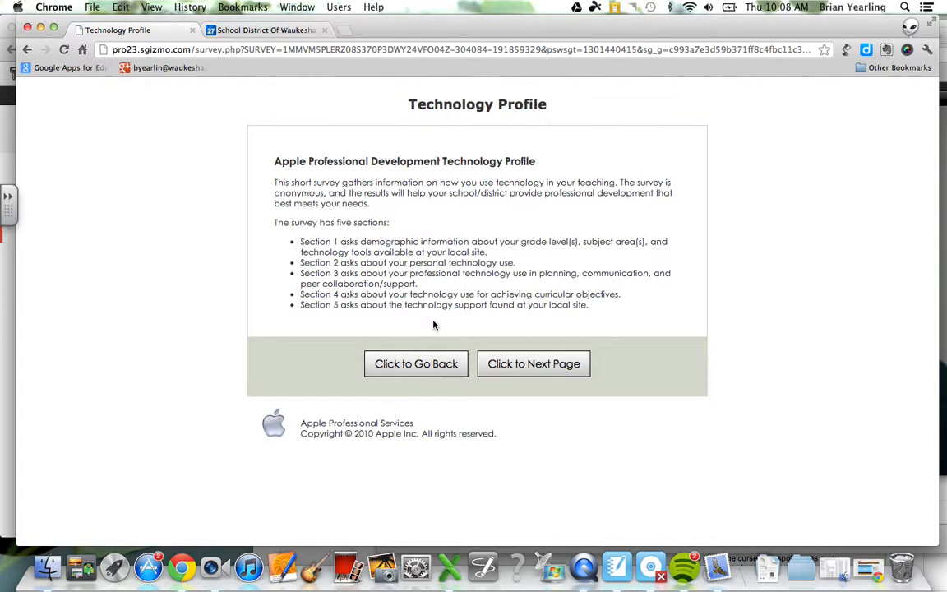
Step: Advance to Section 1 demographics and view the Grade Level choices, keeping 1st Grade
click(533, 364)
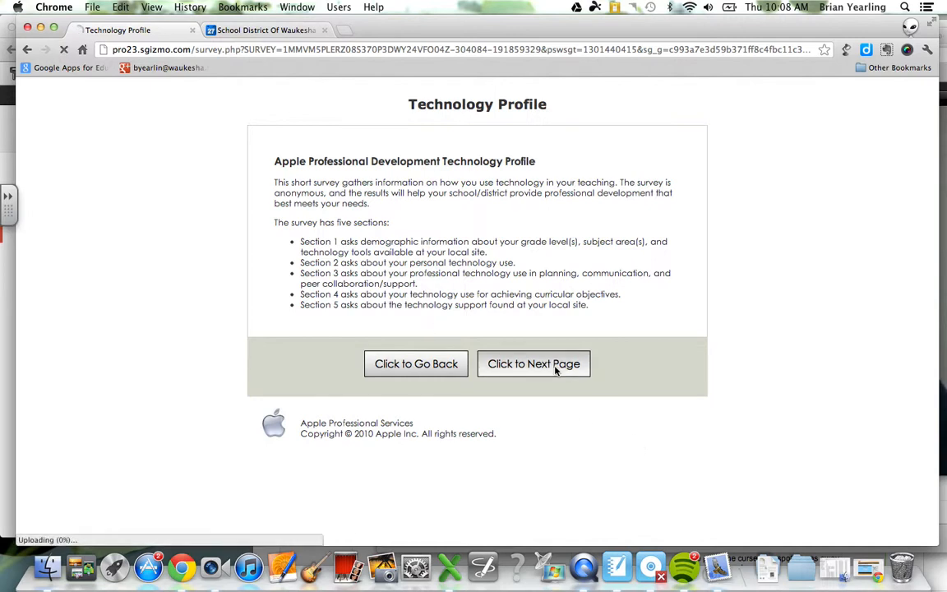
click(533, 364)
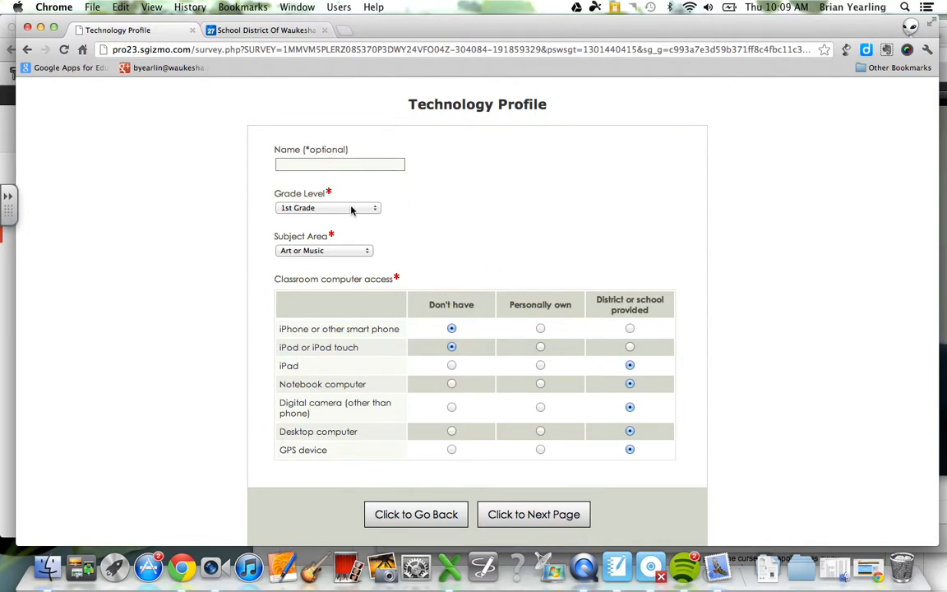
click(327, 207)
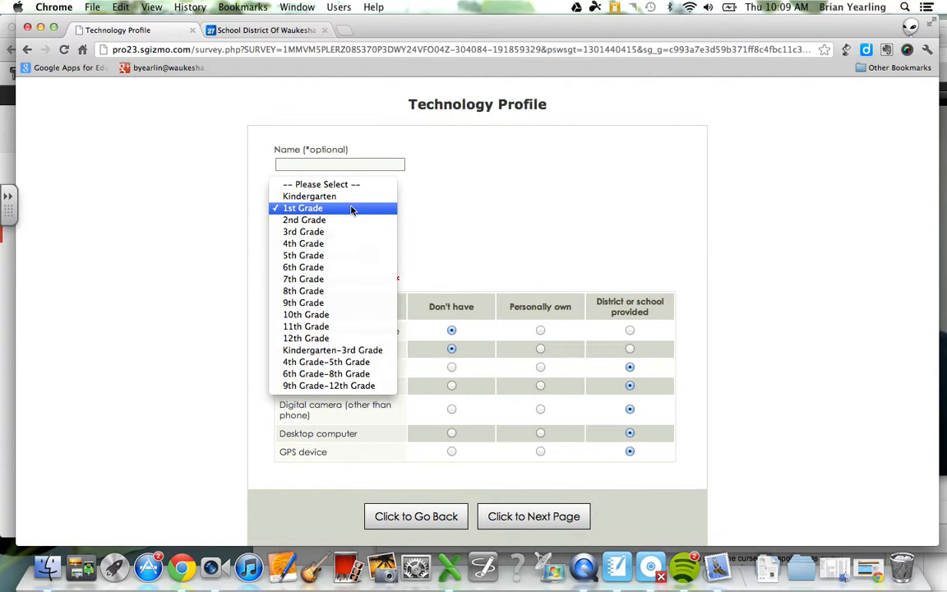
mouse_move(349, 243)
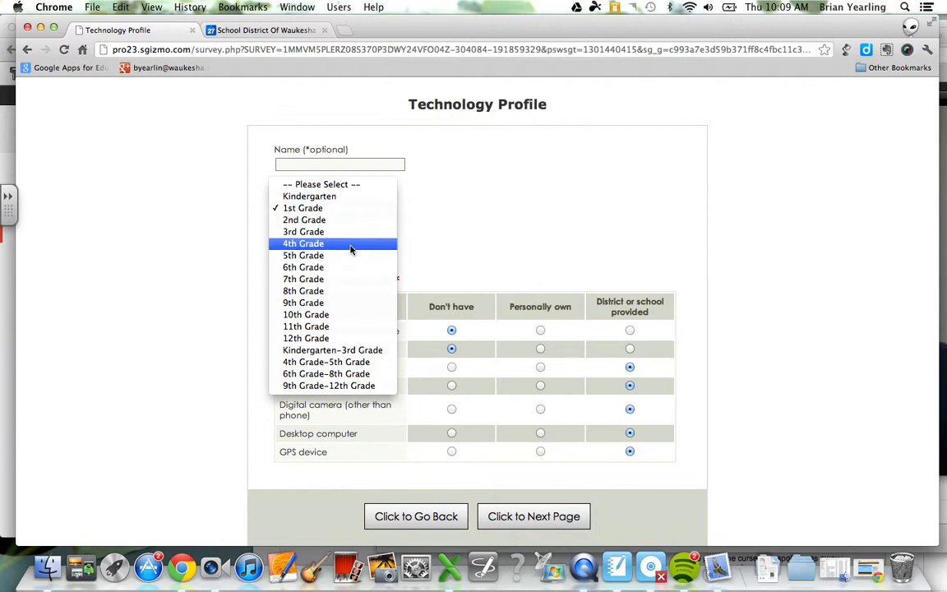
mouse_move(349, 349)
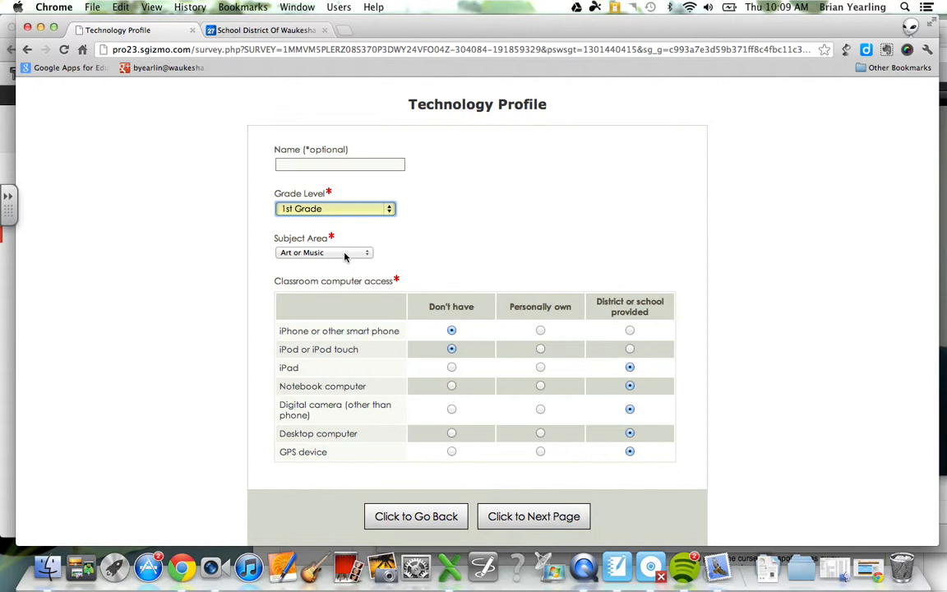
click(323, 253)
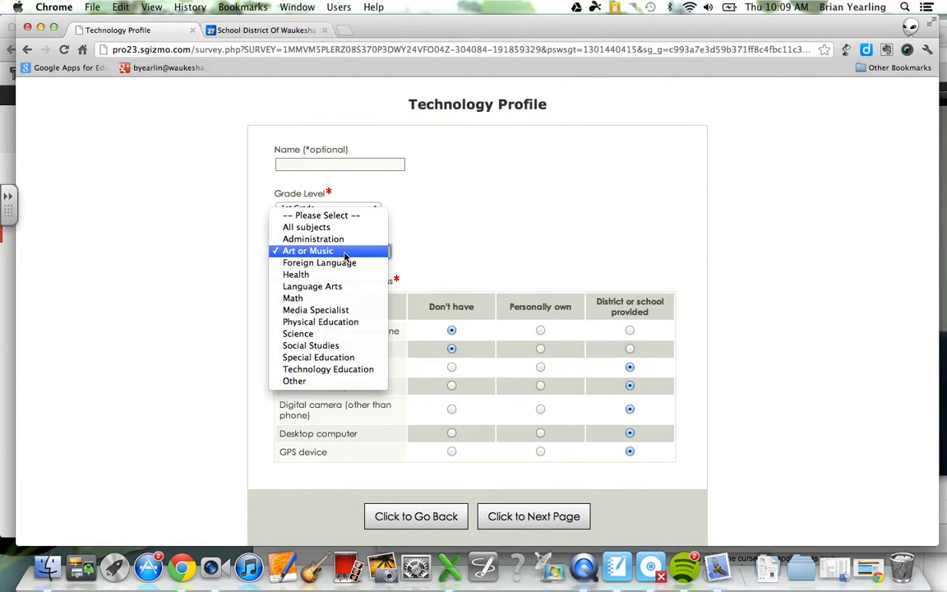
click(308, 251)
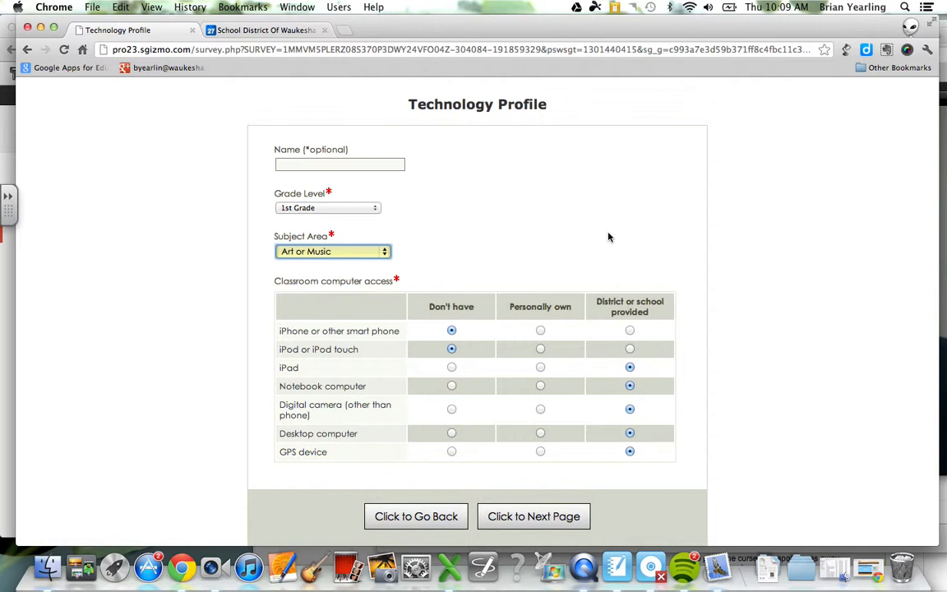
mouse_move(490, 409)
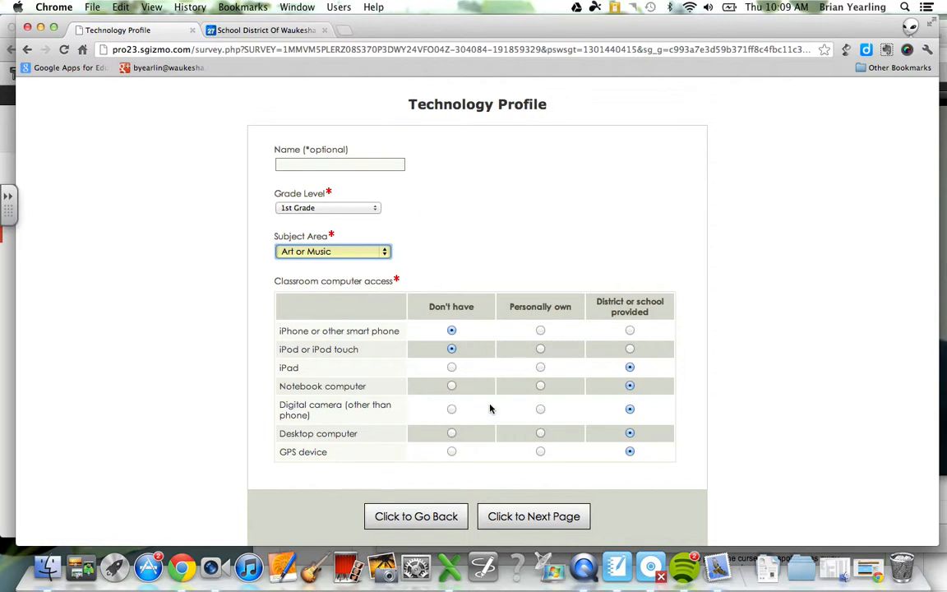
mouse_move(354, 365)
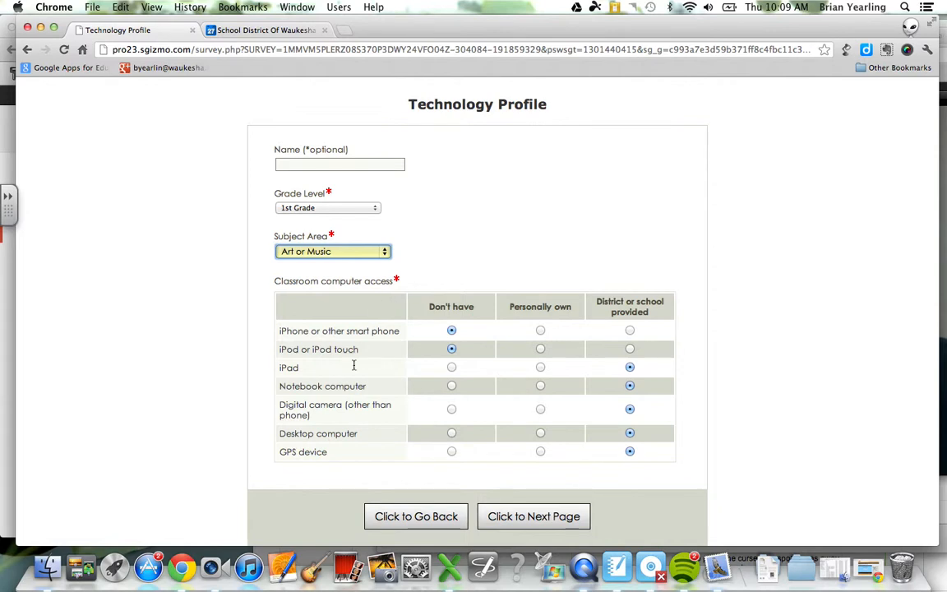
mouse_move(449, 378)
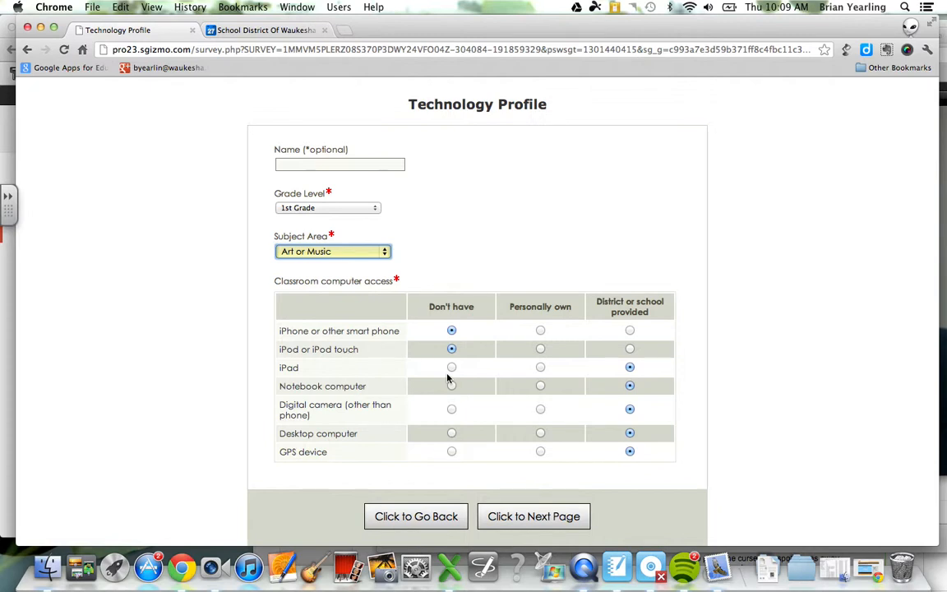
mouse_move(667, 472)
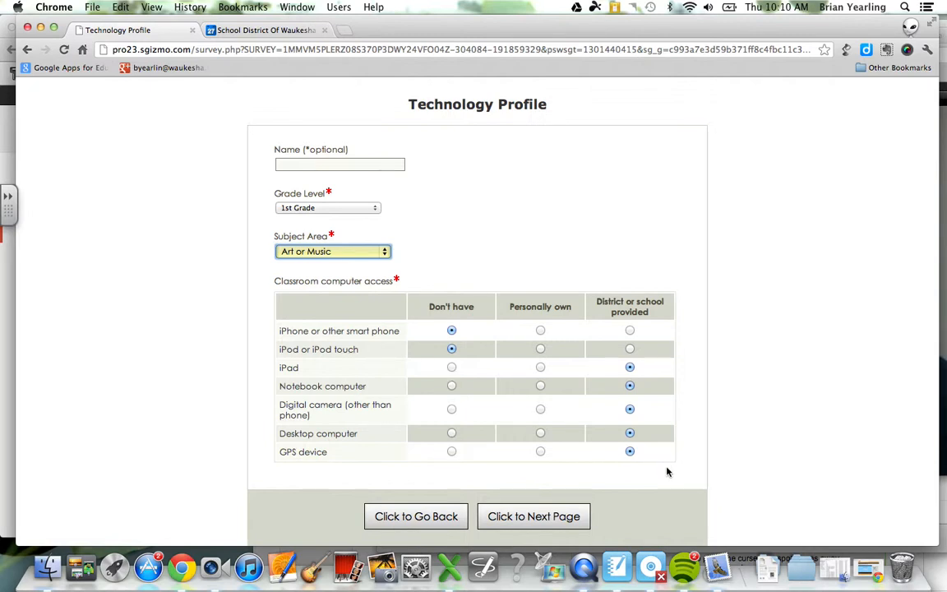
Step: Advance past Section 1 to the Web tools frequency Likert grid for blogs, wikis, RSS, podcasts
click(533, 517)
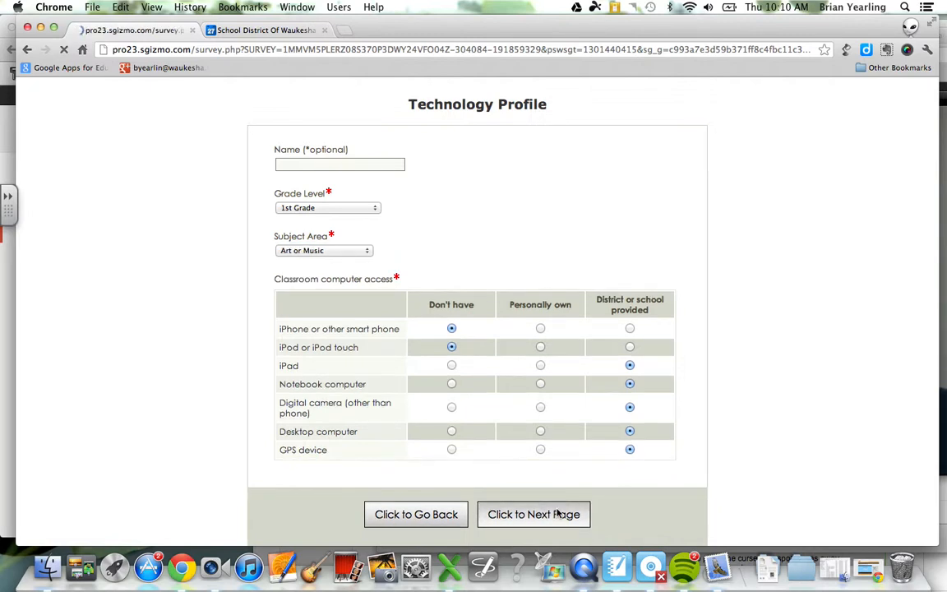
click(534, 514)
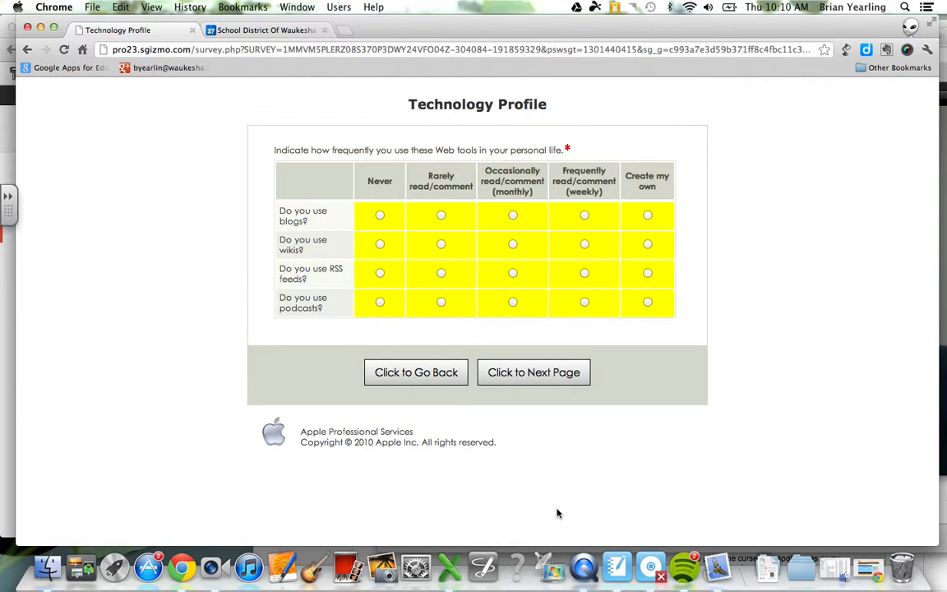
mouse_move(143, 482)
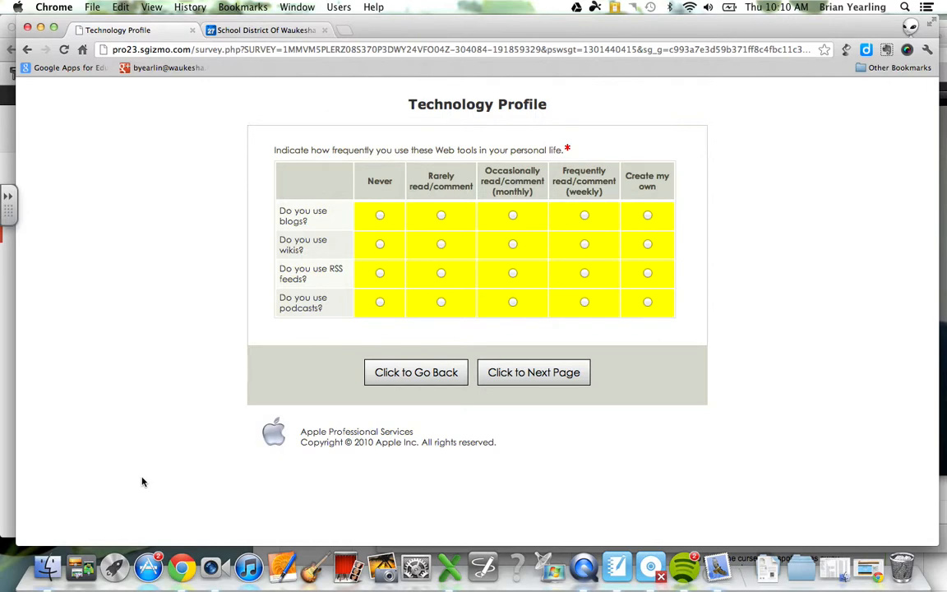
mouse_move(173, 453)
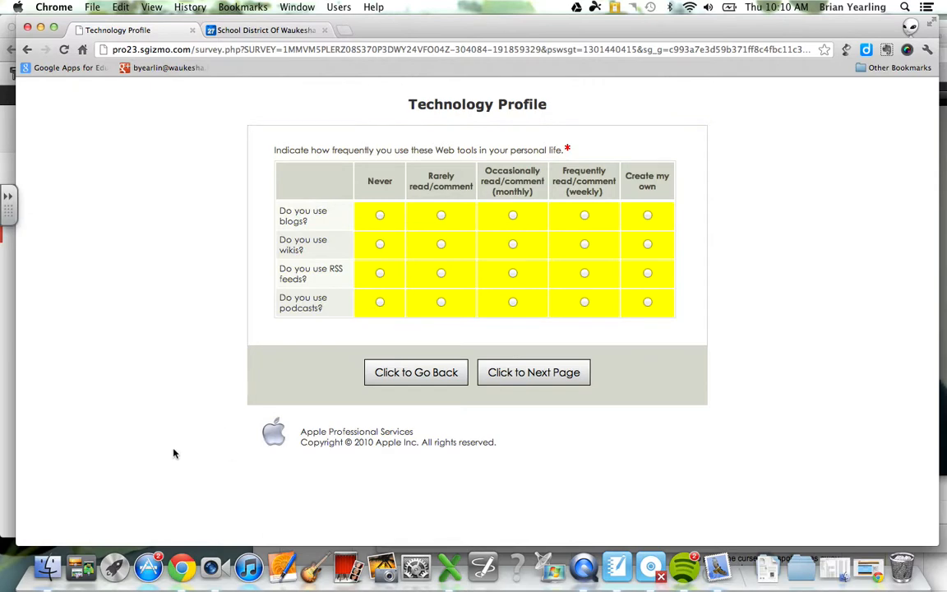